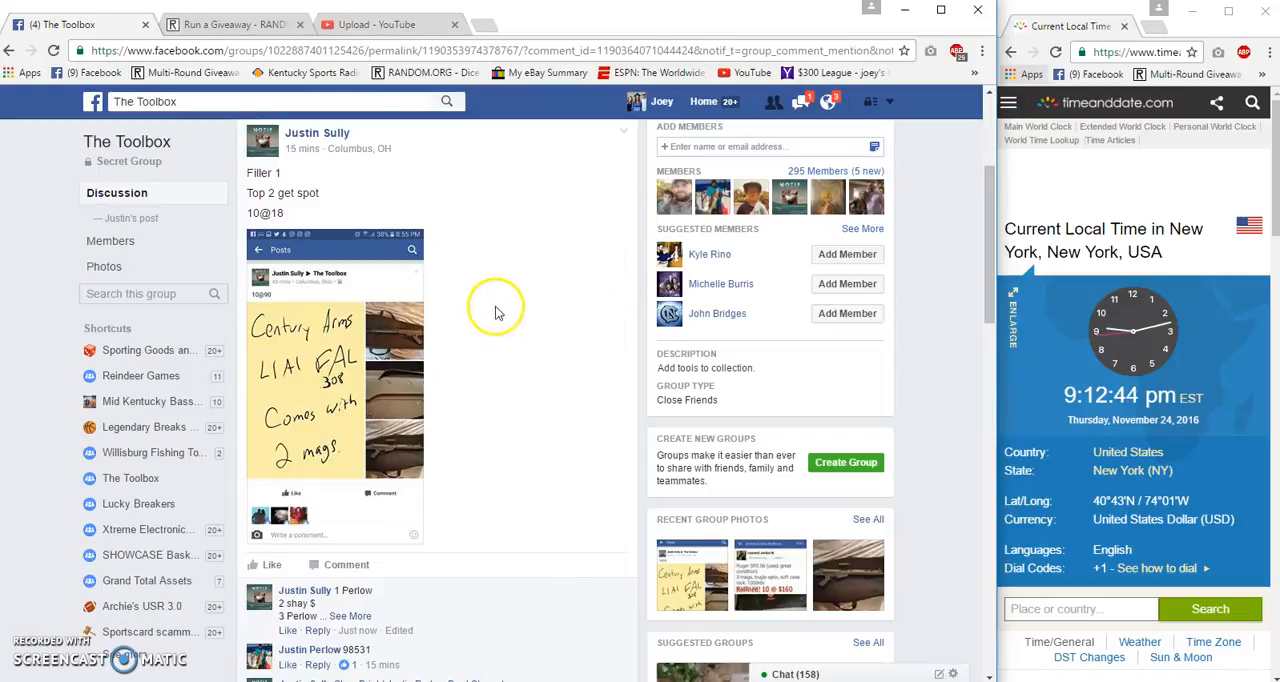
pyautogui.moveTo(518, 318)
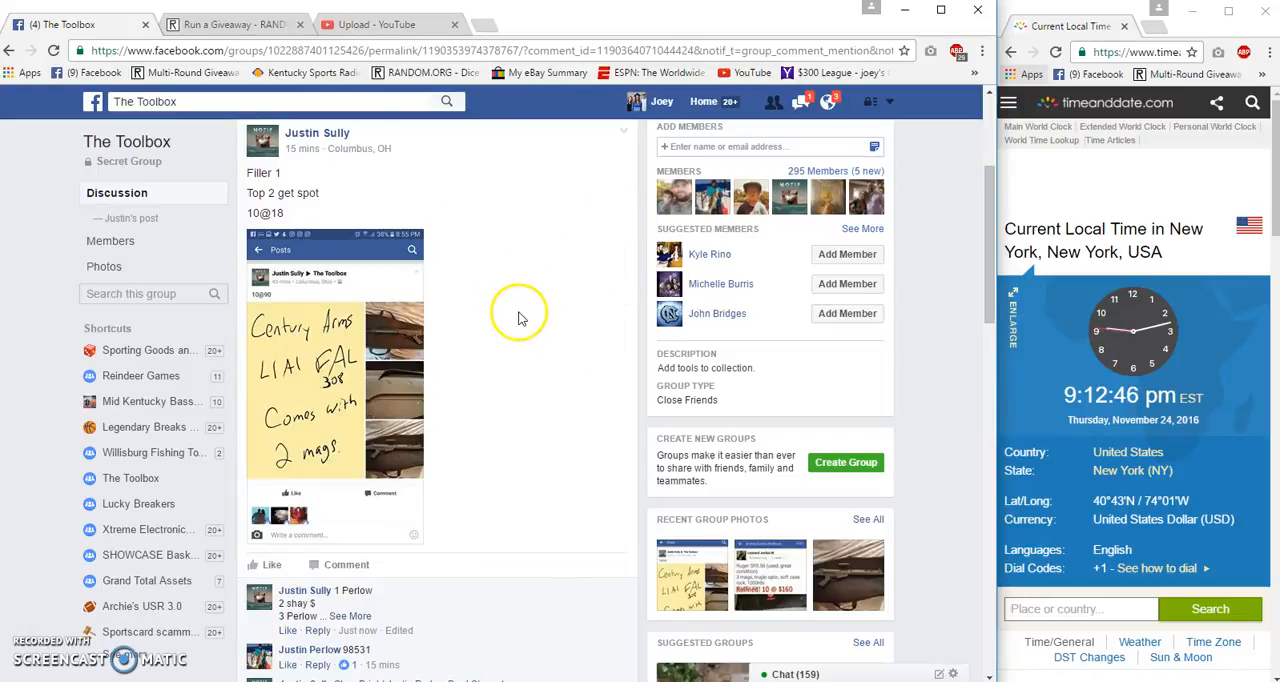
pyautogui.moveTo(556, 292)
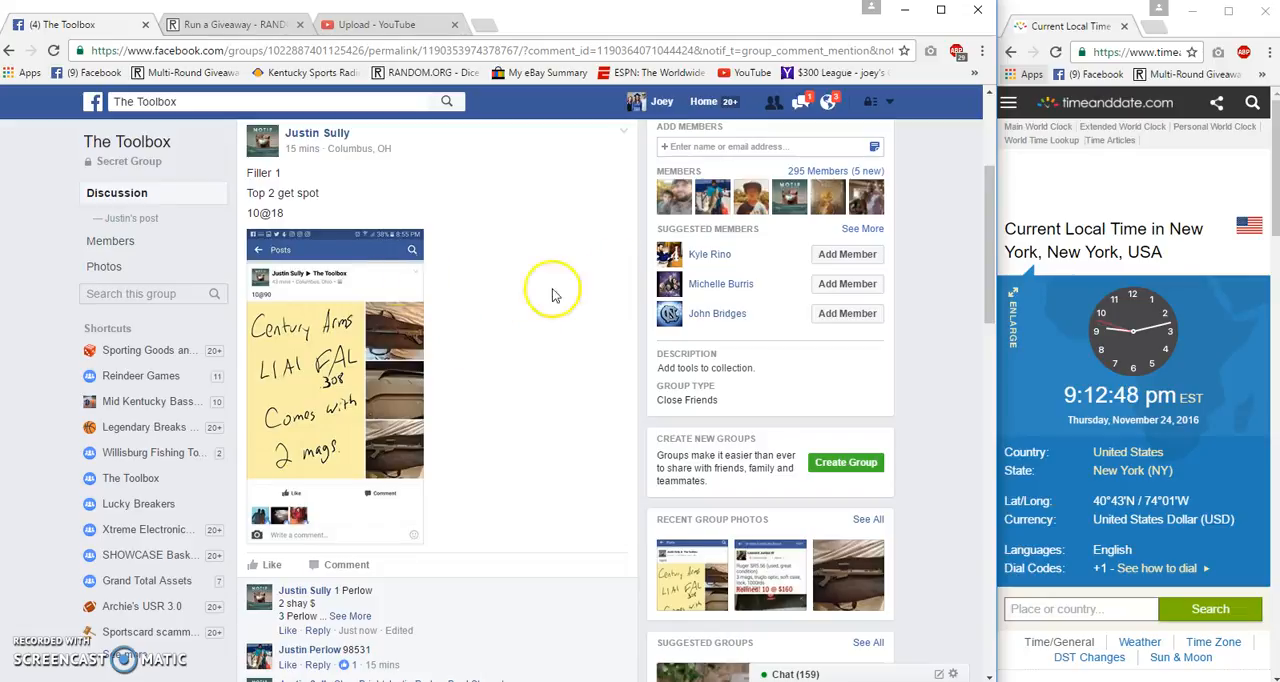
pyautogui.moveTo(502, 388)
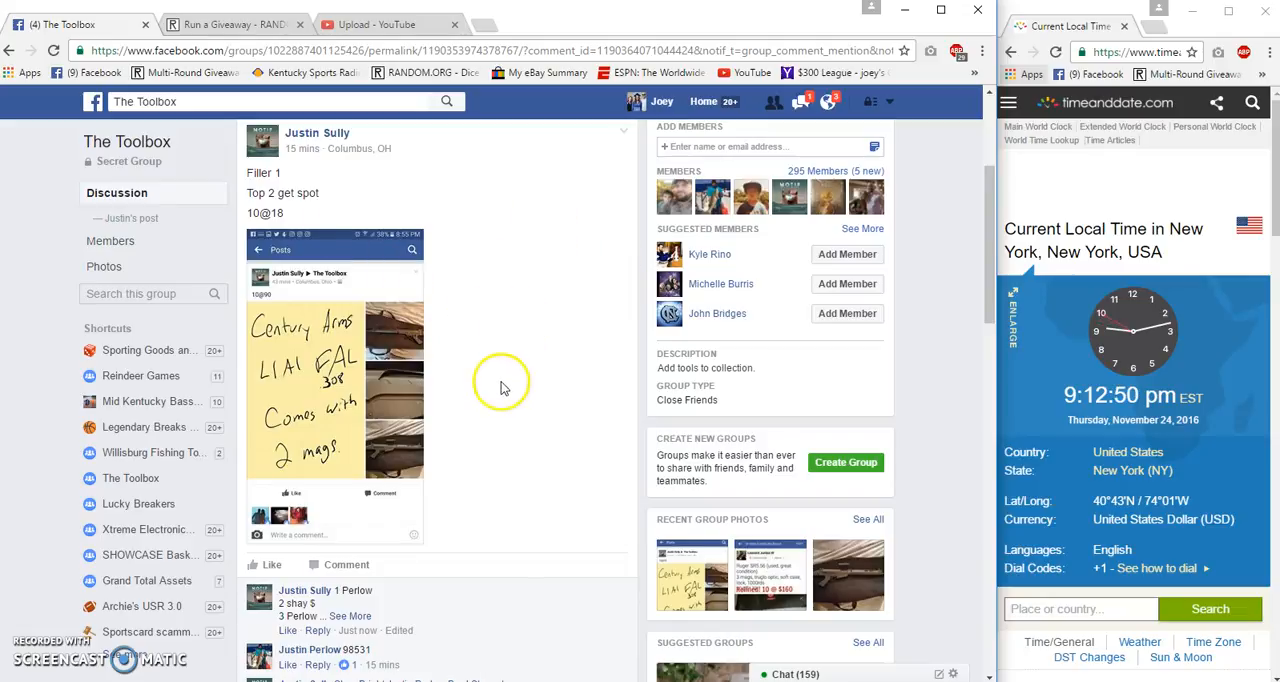
pyautogui.moveTo(536, 432)
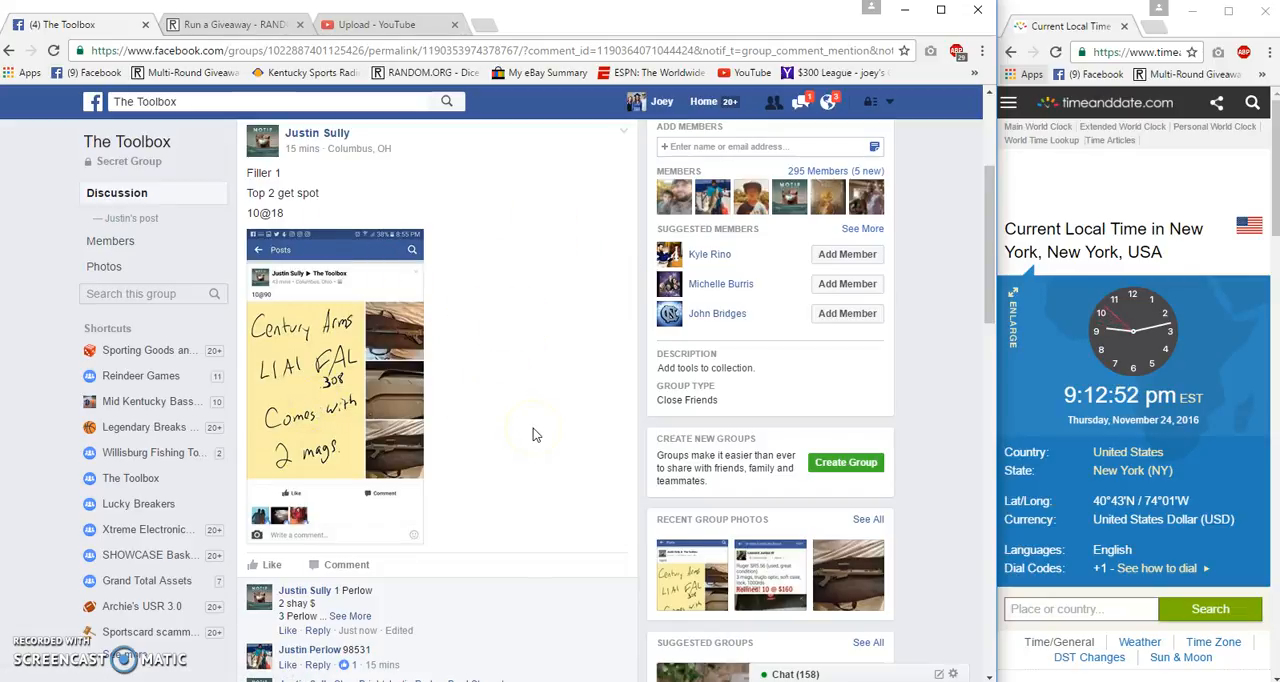
# Scroll to the comment box and write the 'Live Merica' live-draw announcement
pyautogui.scroll(-3)
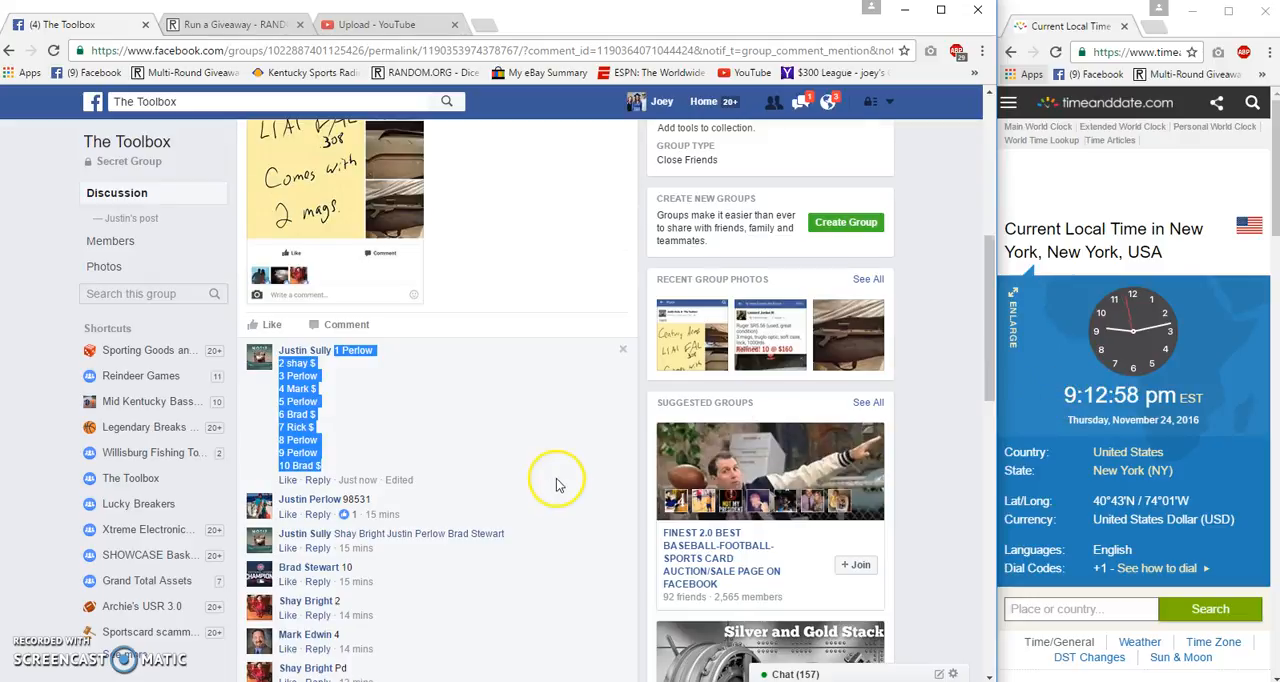
pyautogui.scroll(-3)
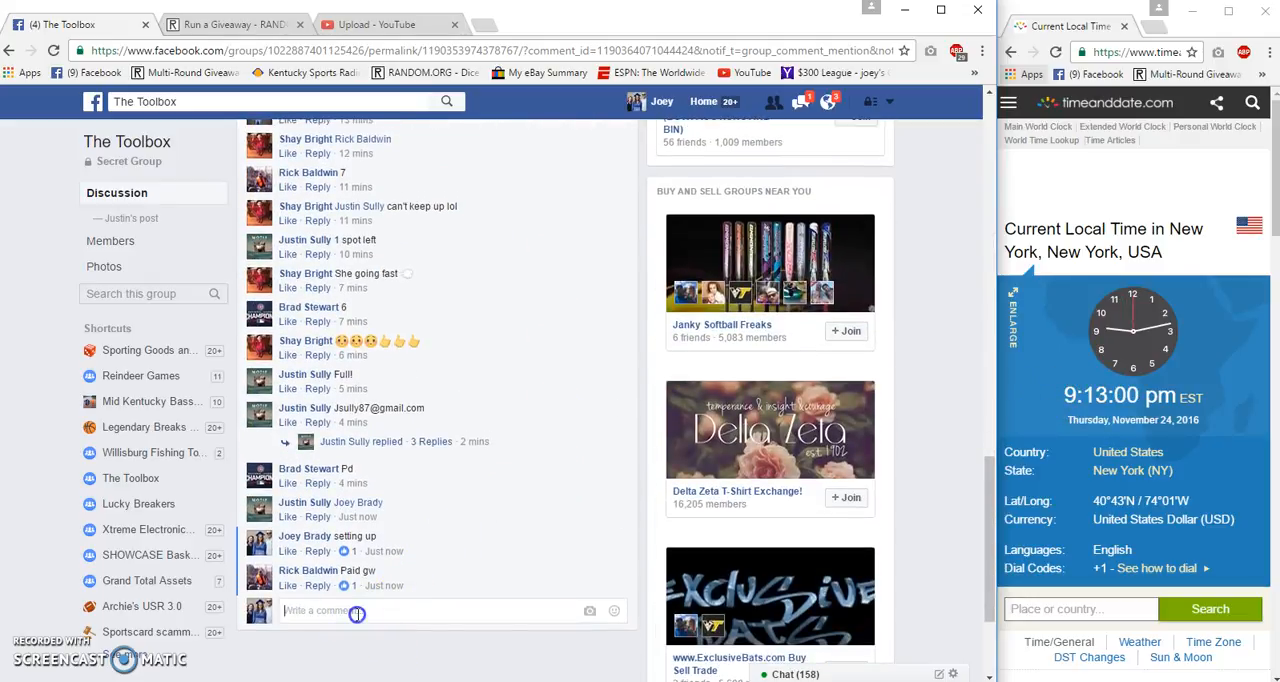
pyautogui.write('Live Meir')
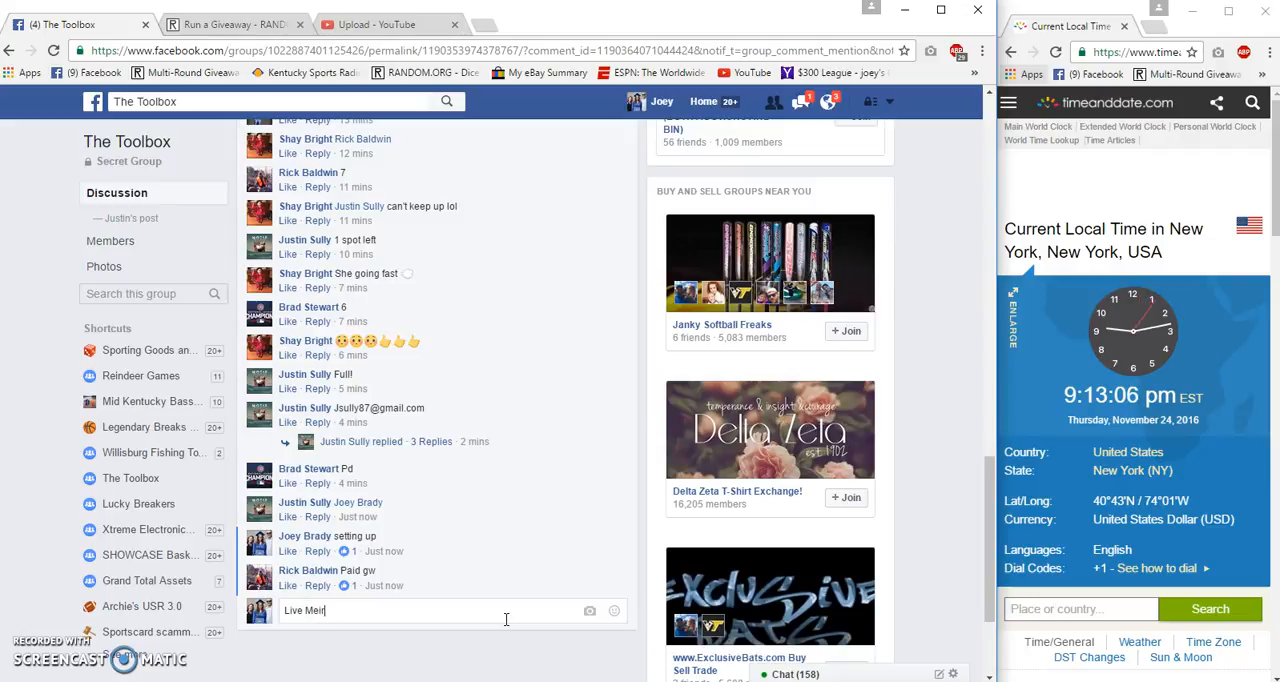
pyautogui.press('Backspace')
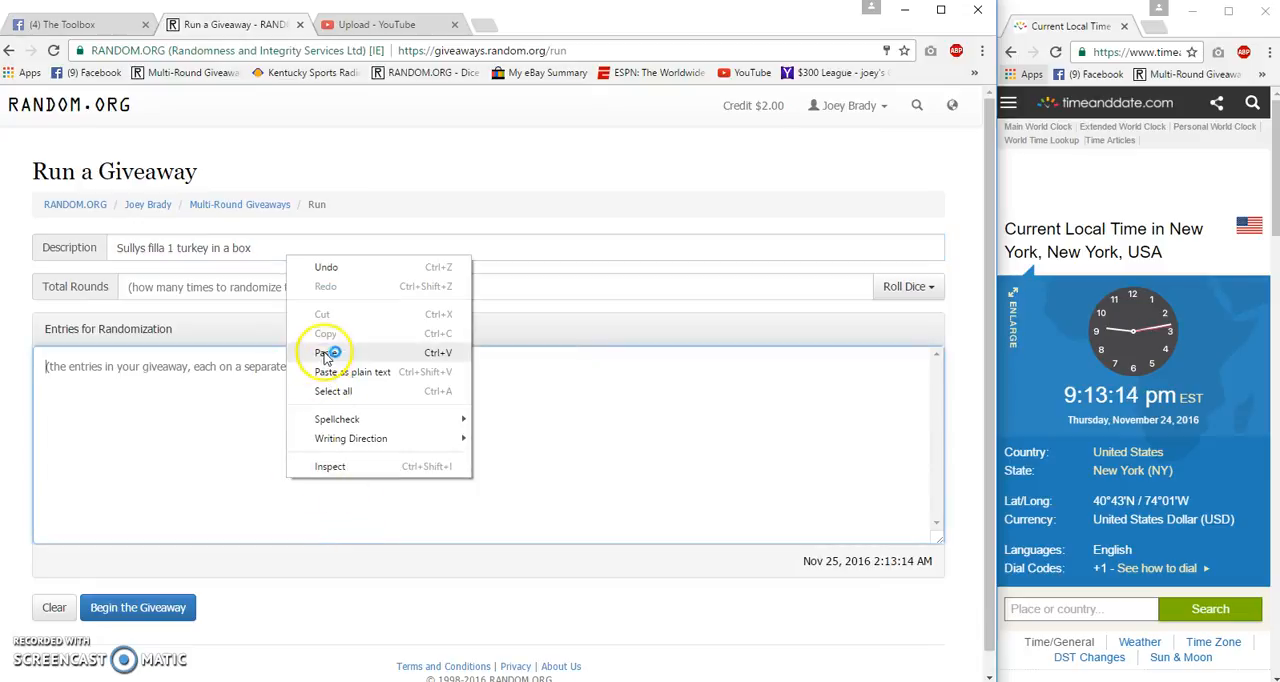
# Paste the ten entries, set 12 total rounds and begin the giveaway
pyautogui.click(324, 352)
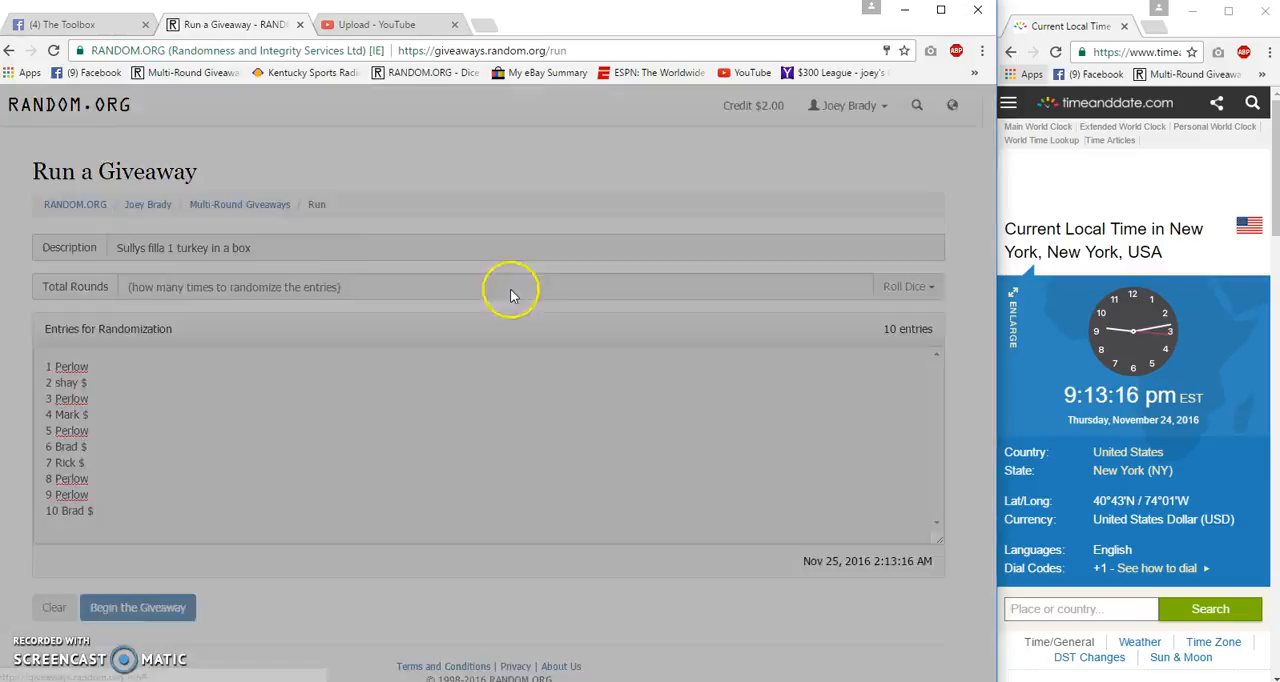
pyautogui.write('12')
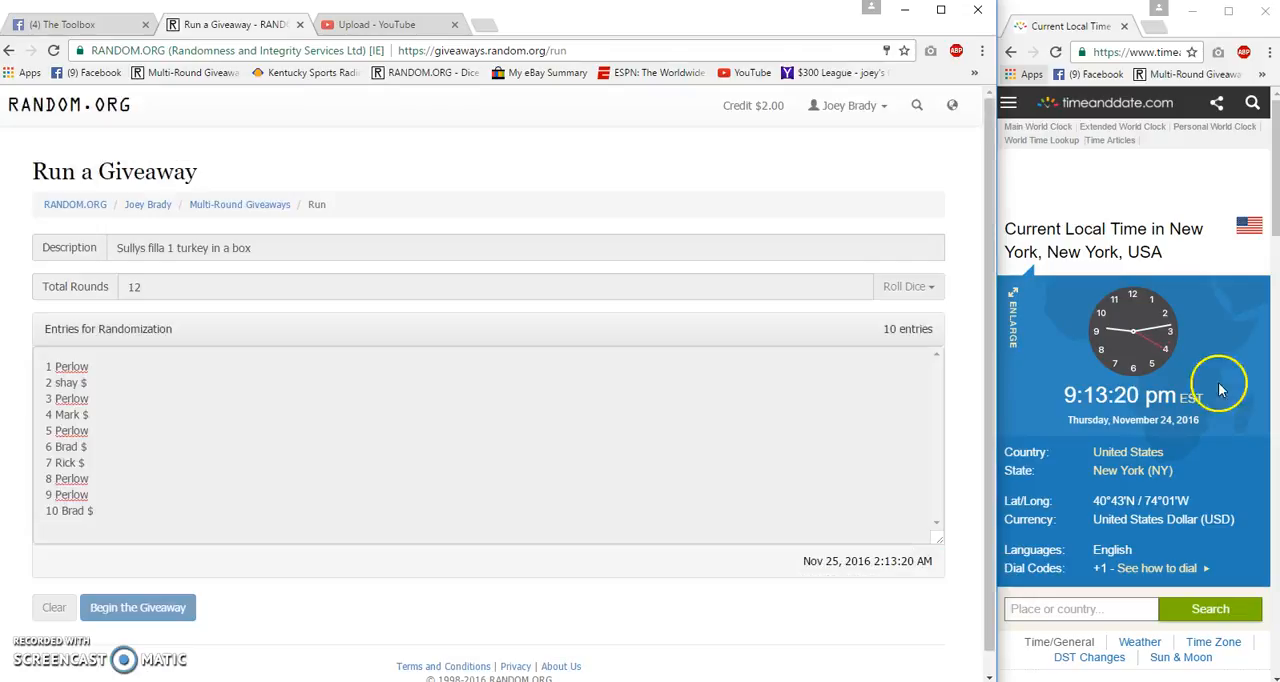
pyautogui.click(136, 608)
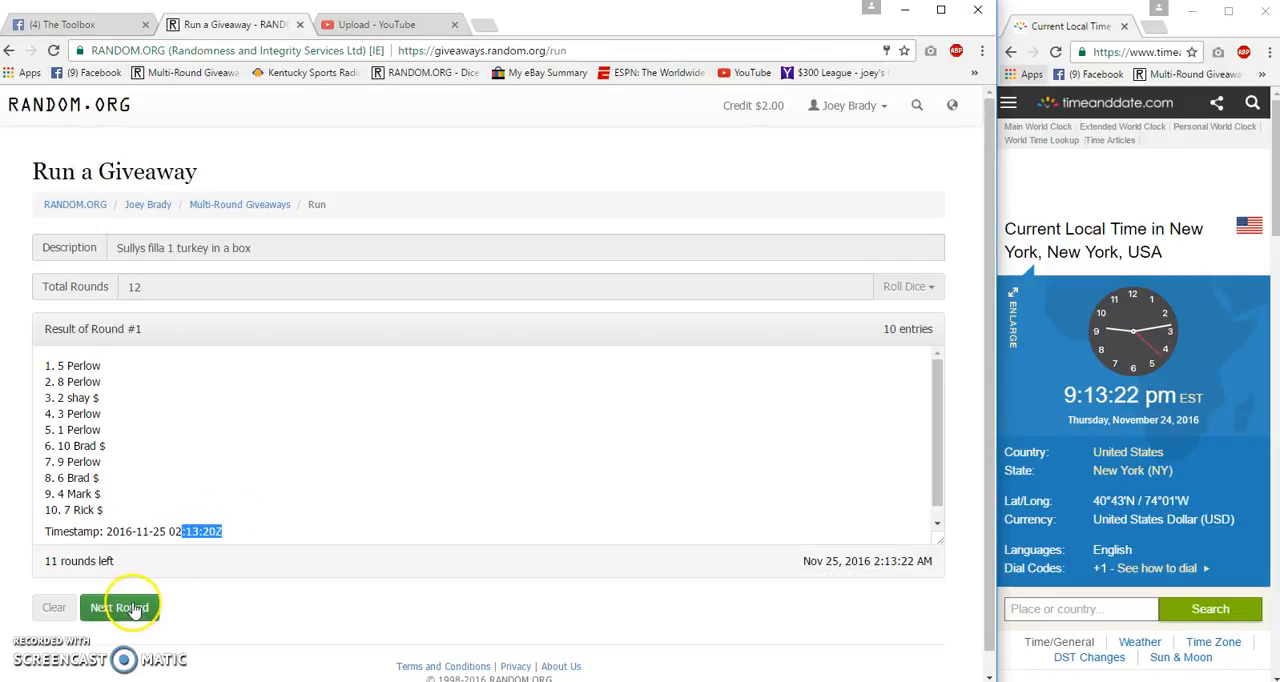
# Run the successive rounds through round 10 with Next Round
pyautogui.click(120, 608)
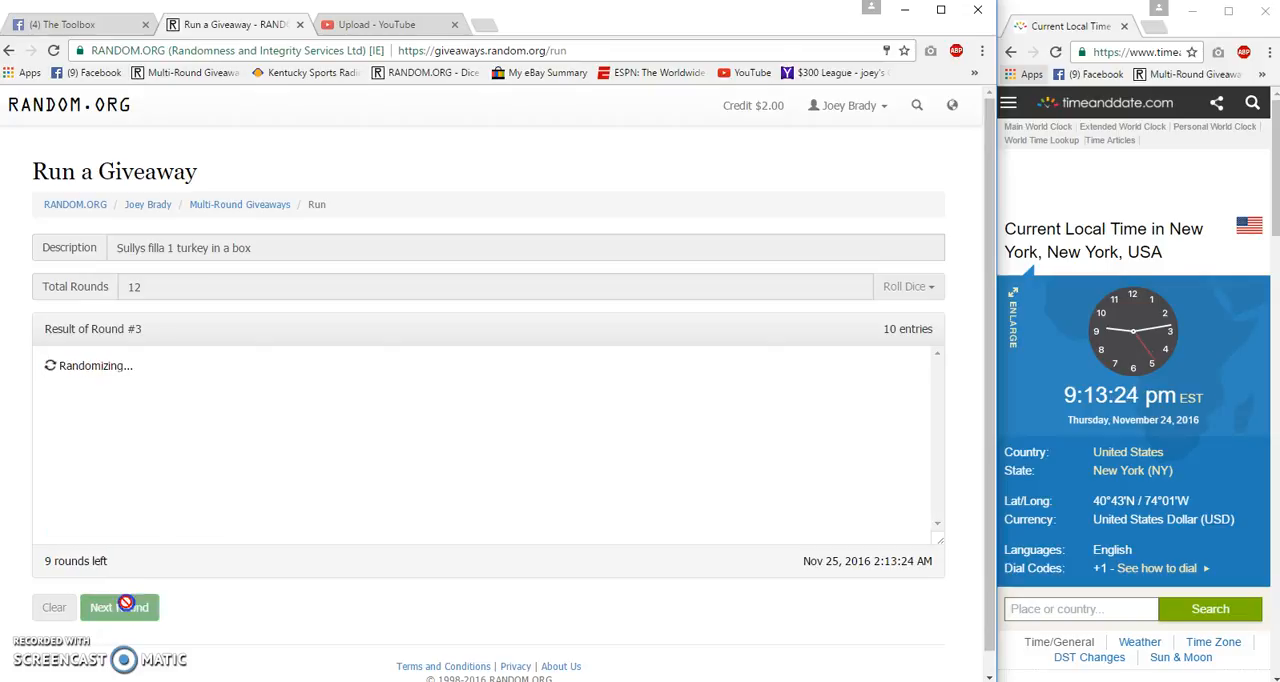
pyautogui.click(120, 608)
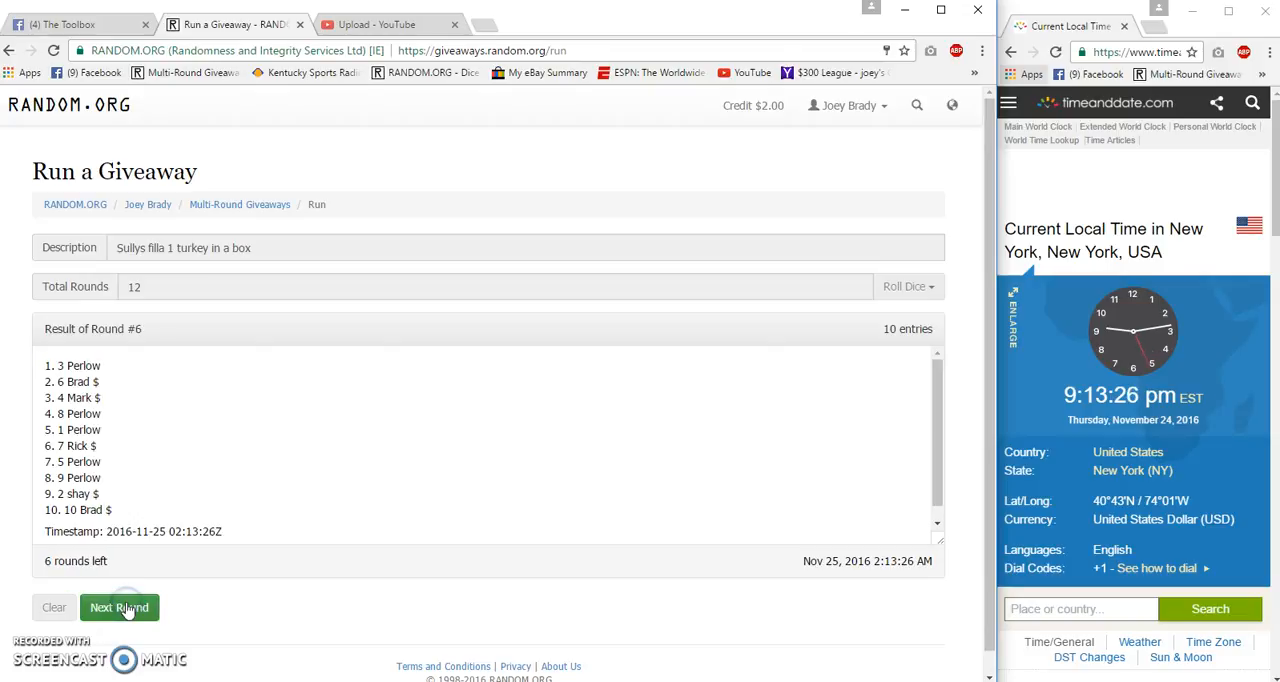
pyautogui.click(120, 608)
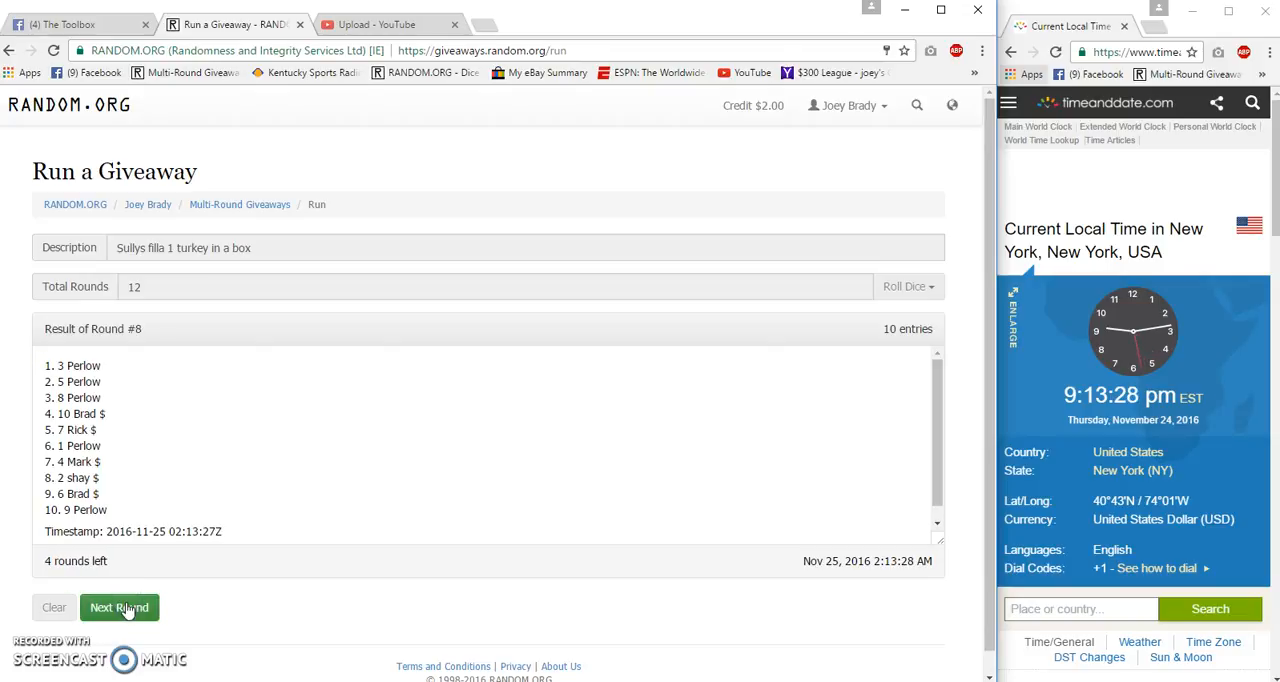
pyautogui.click(120, 608)
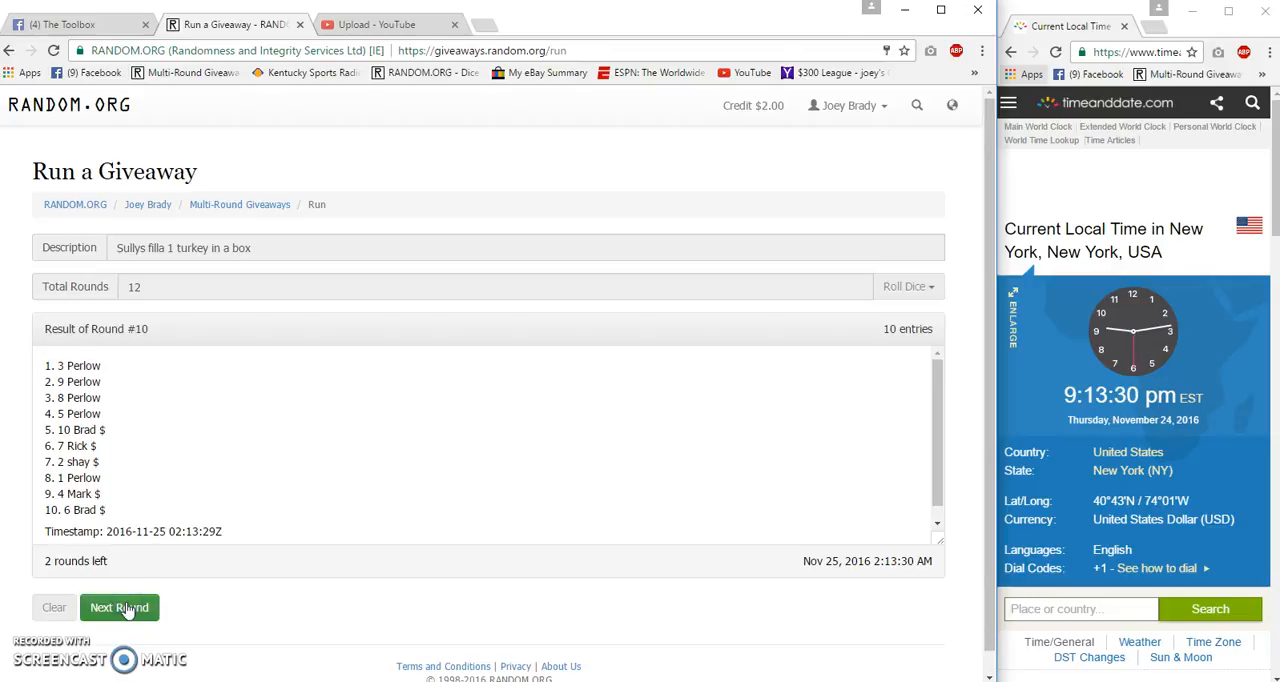
pyautogui.click(120, 608)
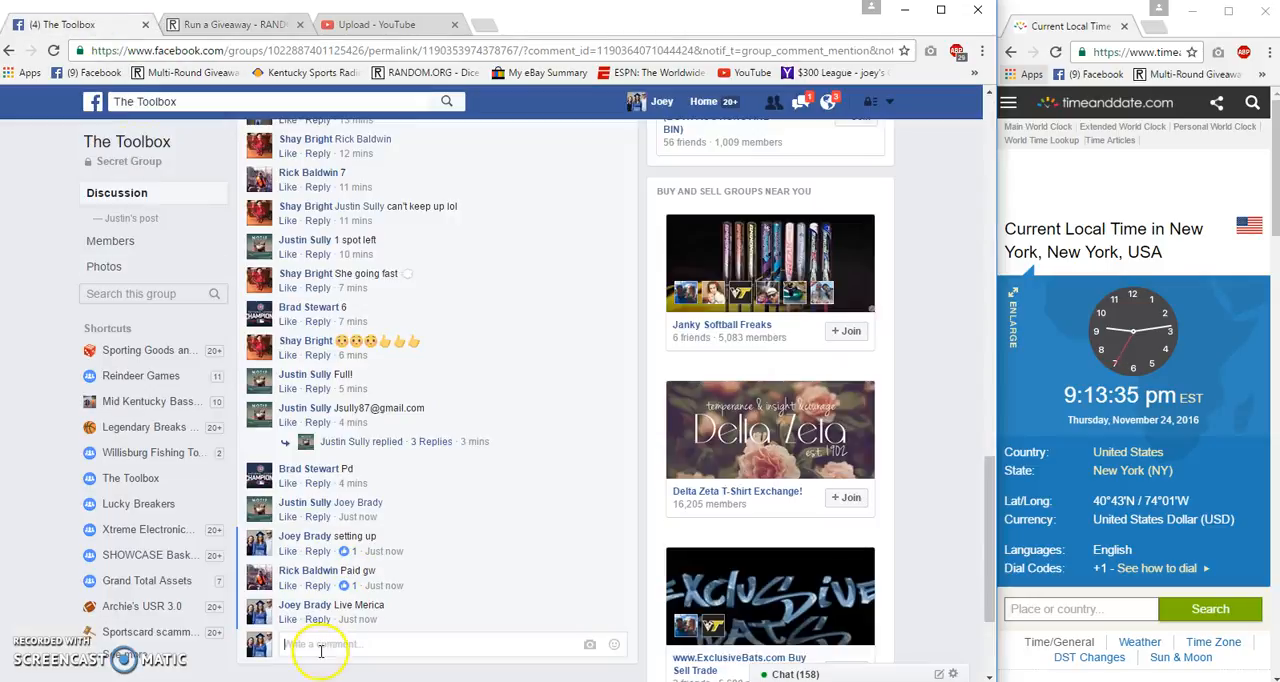
# Post the good-luck final roll comment ('Good ... Roll Me') to the group thread
pyautogui.write('a=')
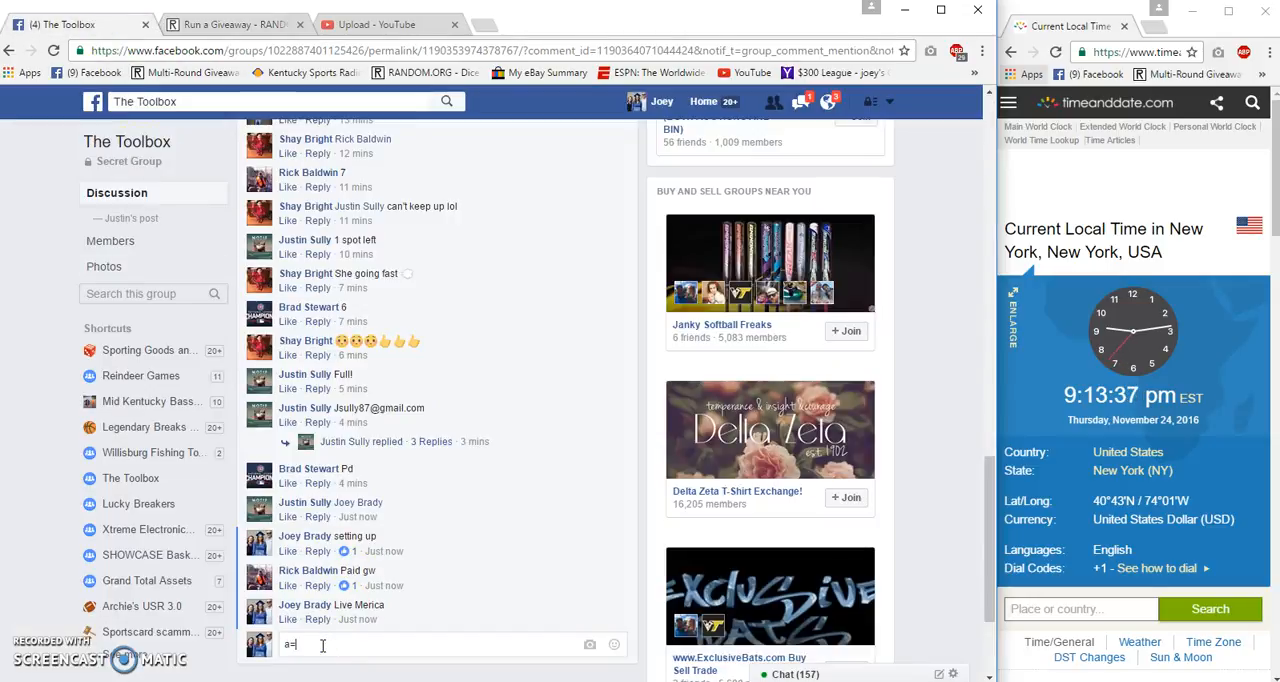
pyautogui.write('Good Luck Final')
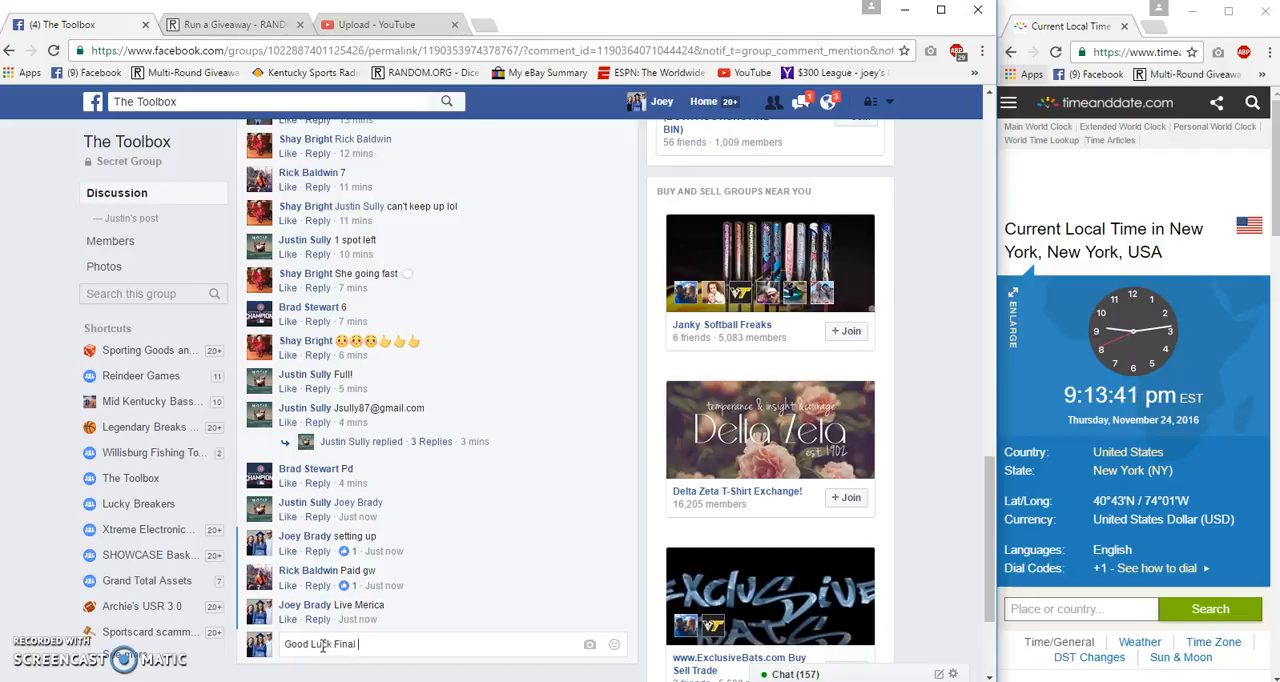
pyautogui.write('Roll Me')
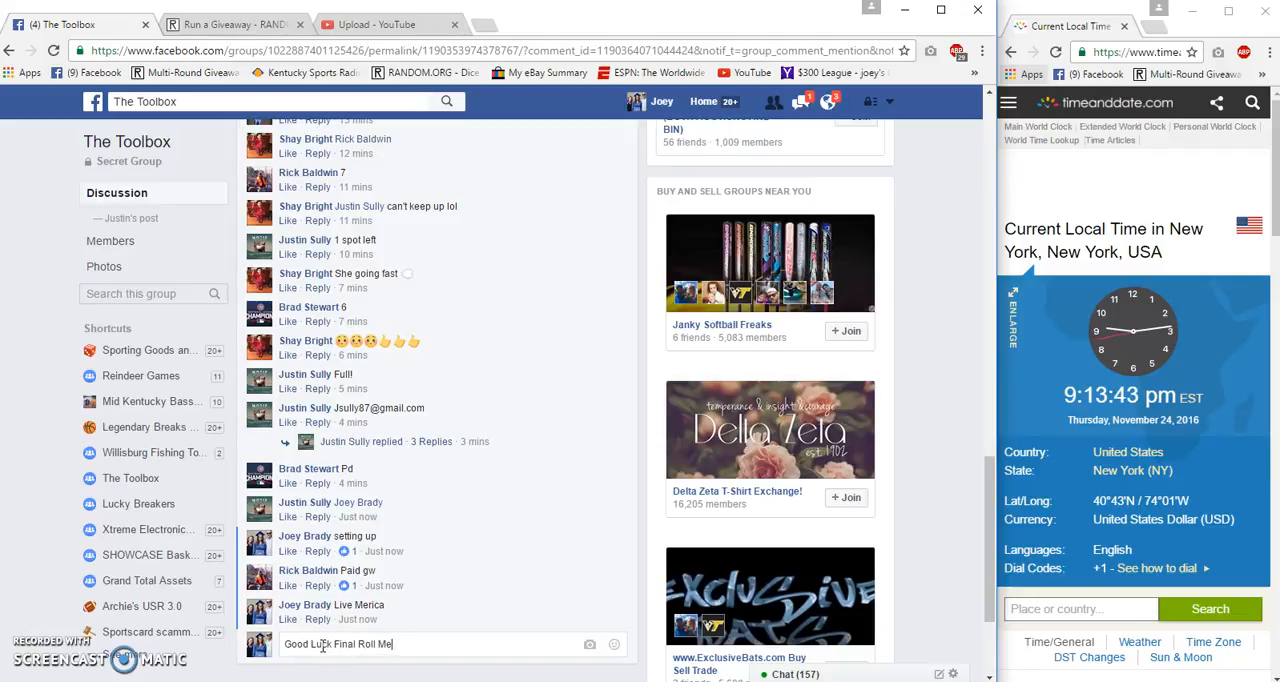
pyautogui.press('enter')
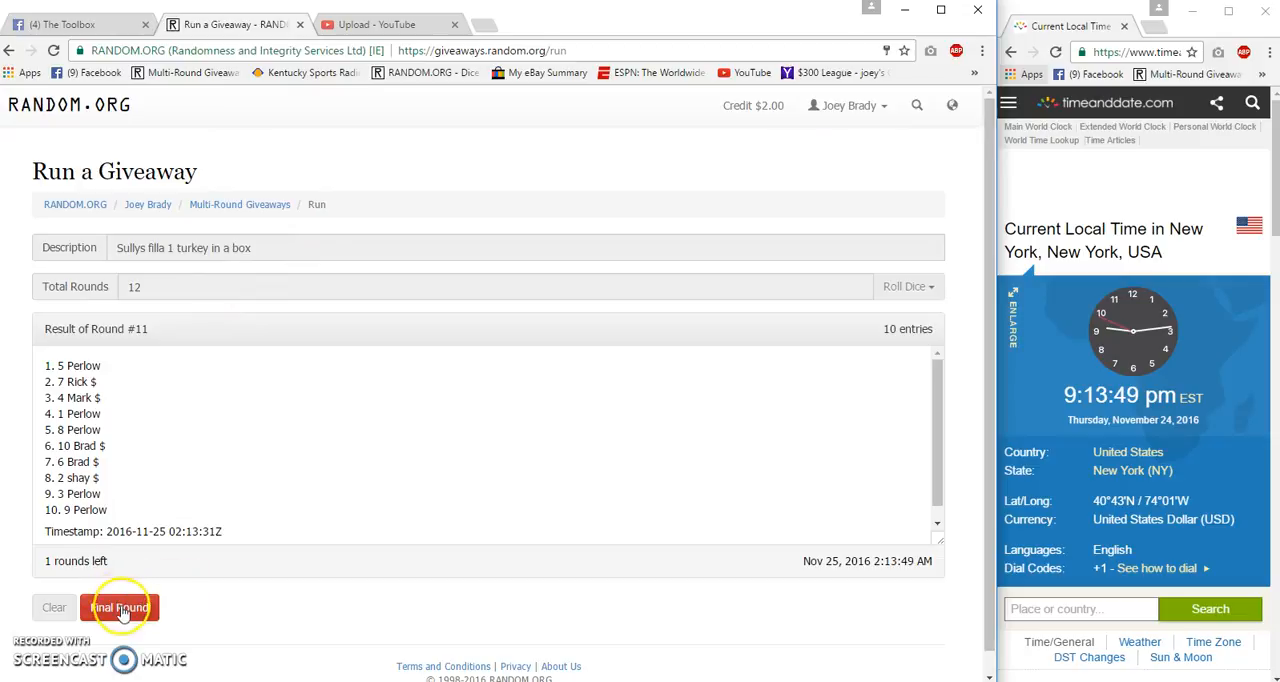
# Run final round 12 to Completed and open its verification code page
pyautogui.click(120, 608)
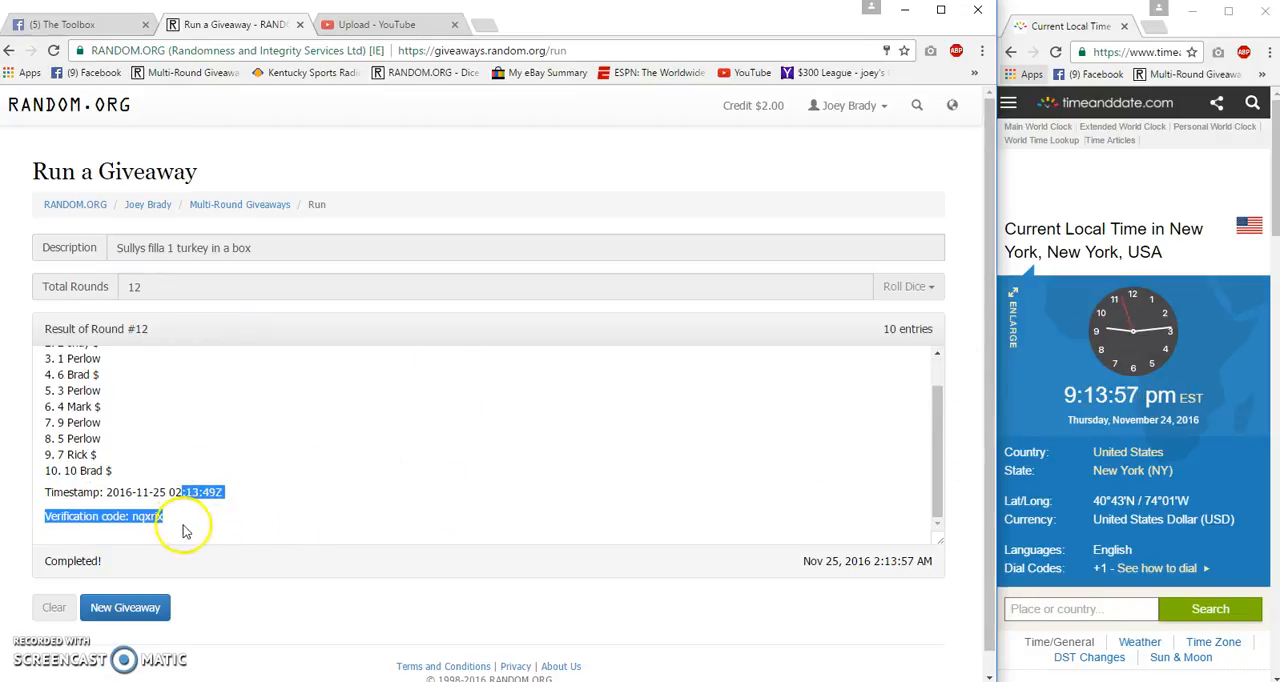
pyautogui.click(146, 516)
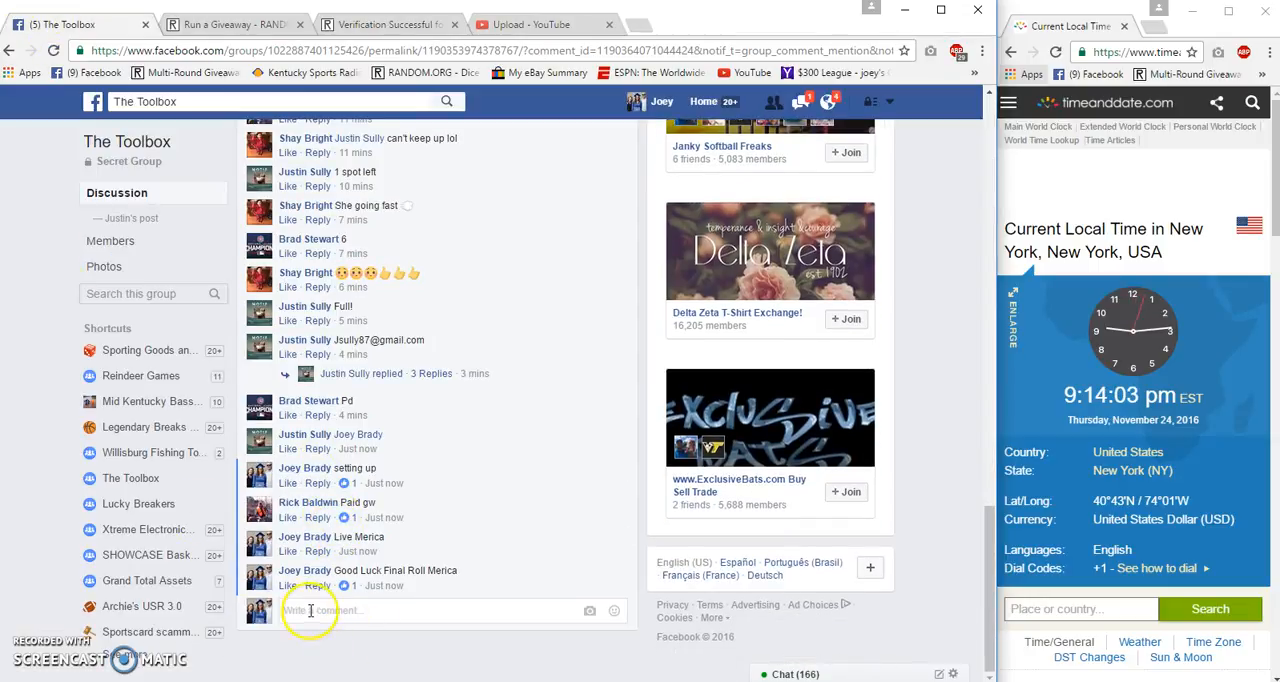
# Post the comment 'Done' to close out the giveaway thread
pyautogui.write('Done')
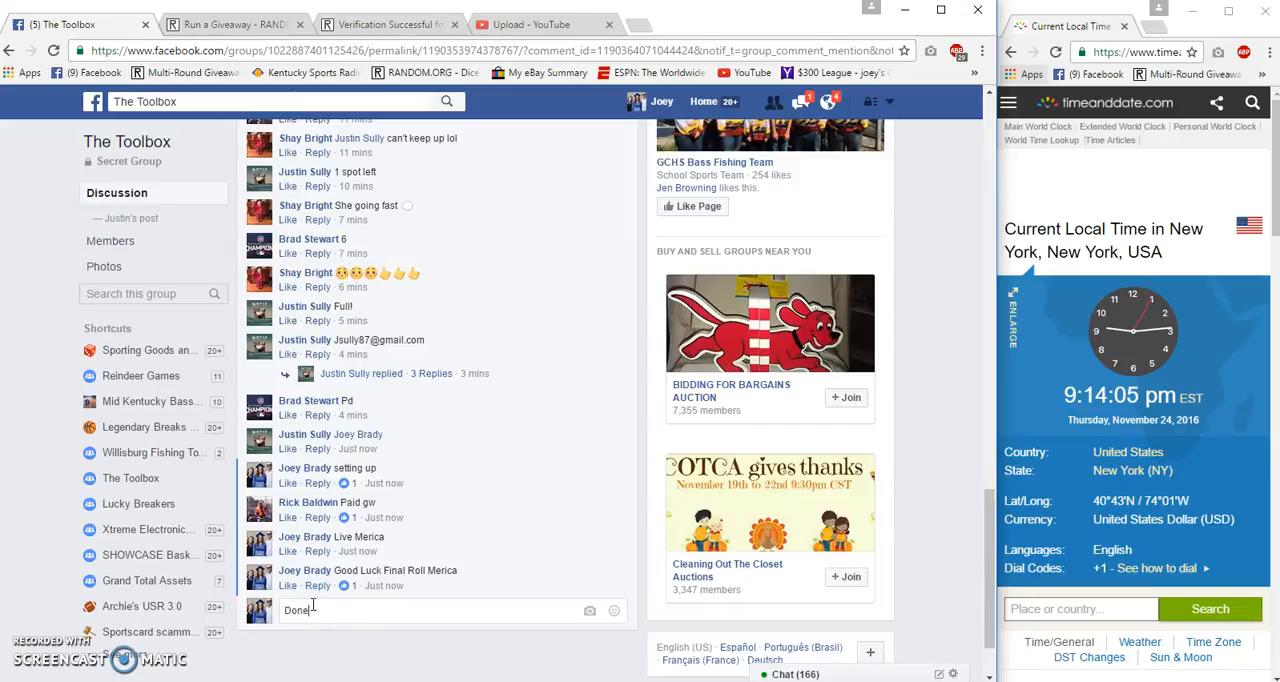
pyautogui.press('enter')
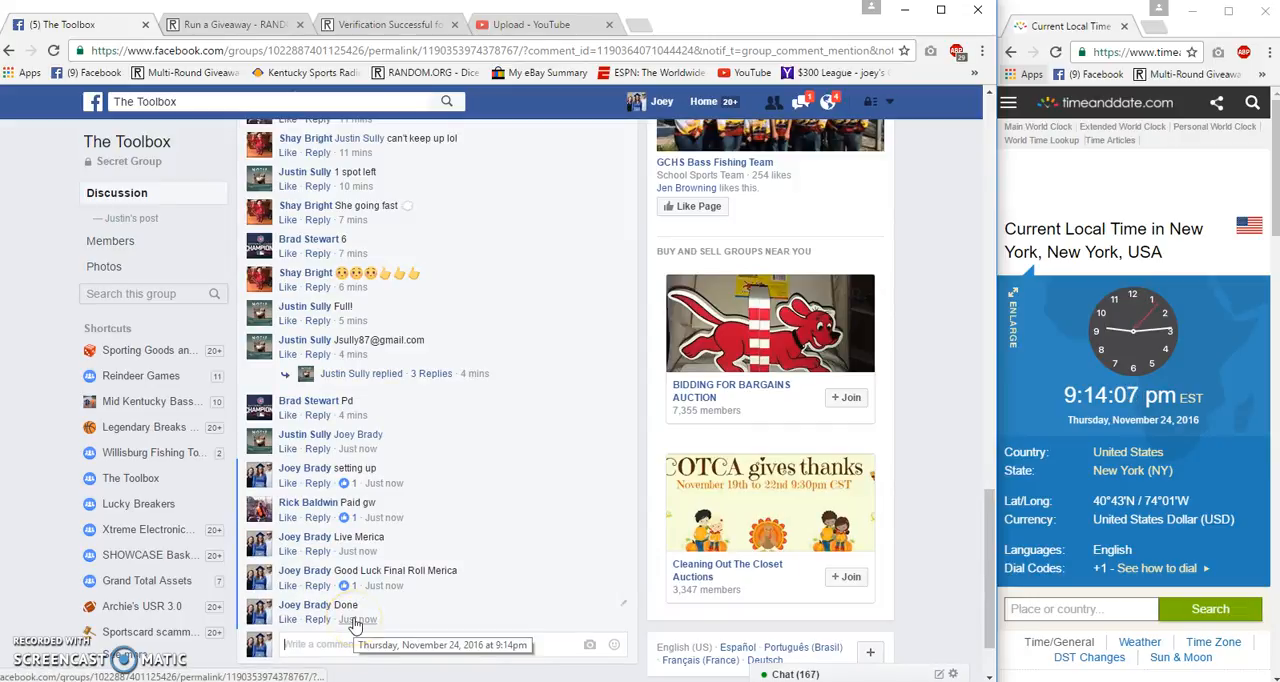